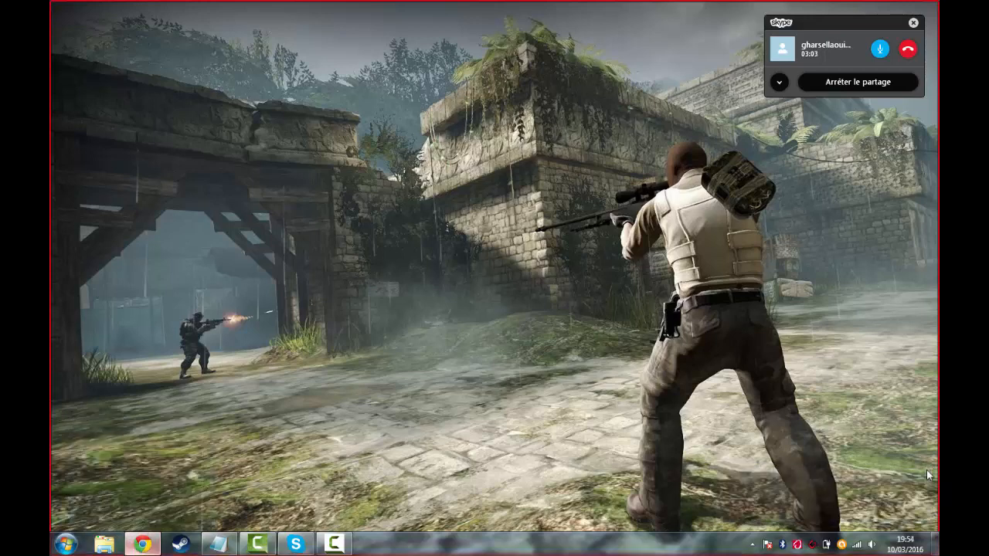
# Step: Restore the Chrome window showing the Facebook news feed from the taskbar
pyautogui.click(141, 544)
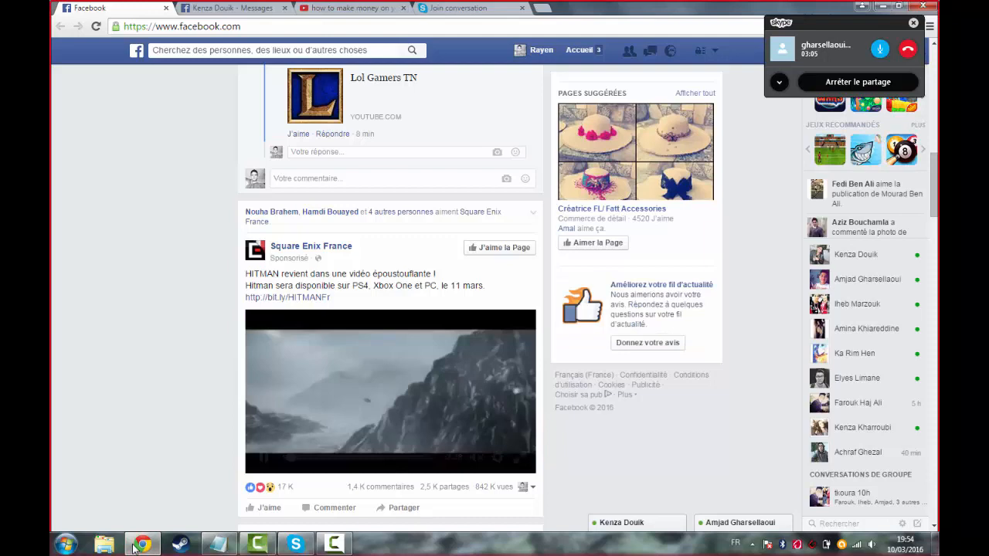
pyautogui.click(218, 544)
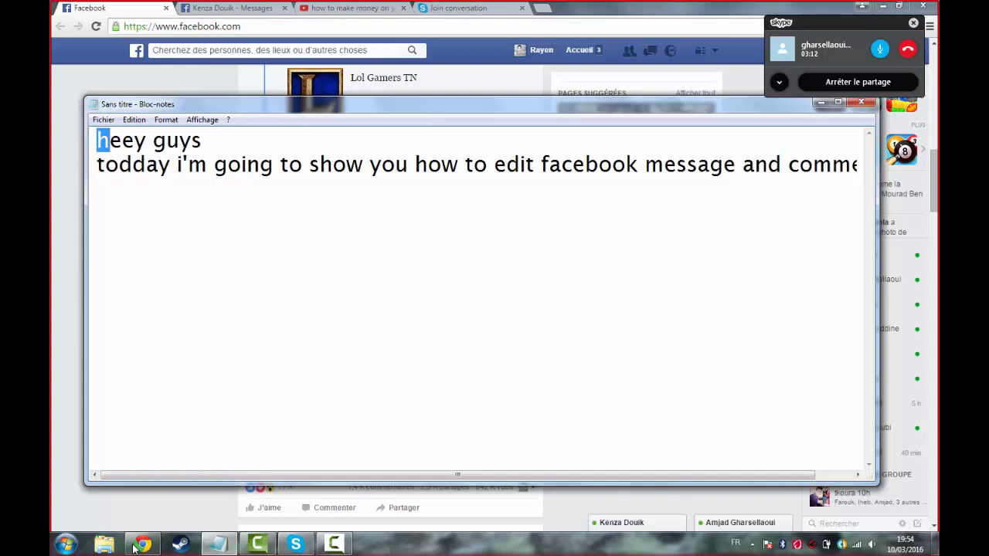
# Step: Overwrite the greeting with 'heey guys you open facebook and go in a conversation'
pyautogui.moveTo(98, 139); pyautogui.dragTo(407, 164)
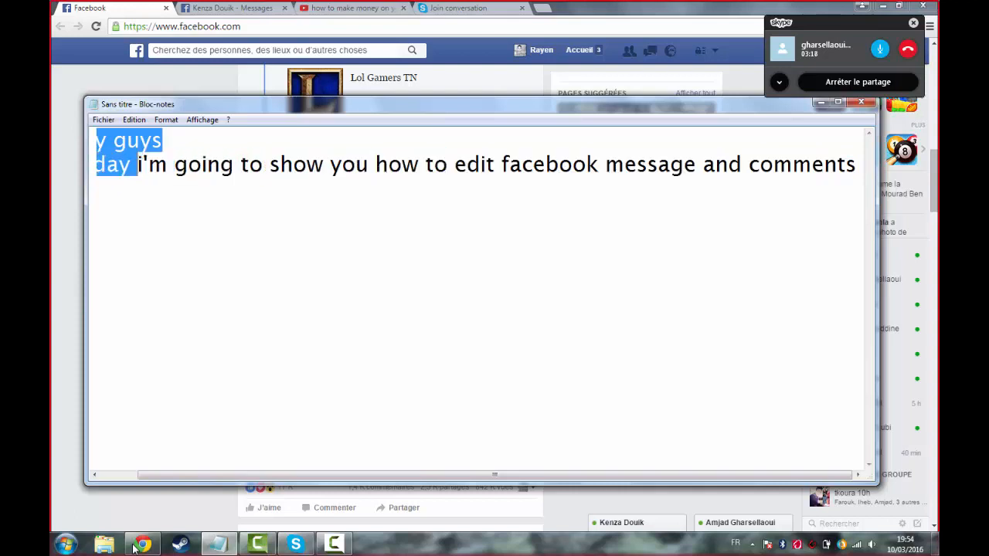
pyautogui.write('heey guys')
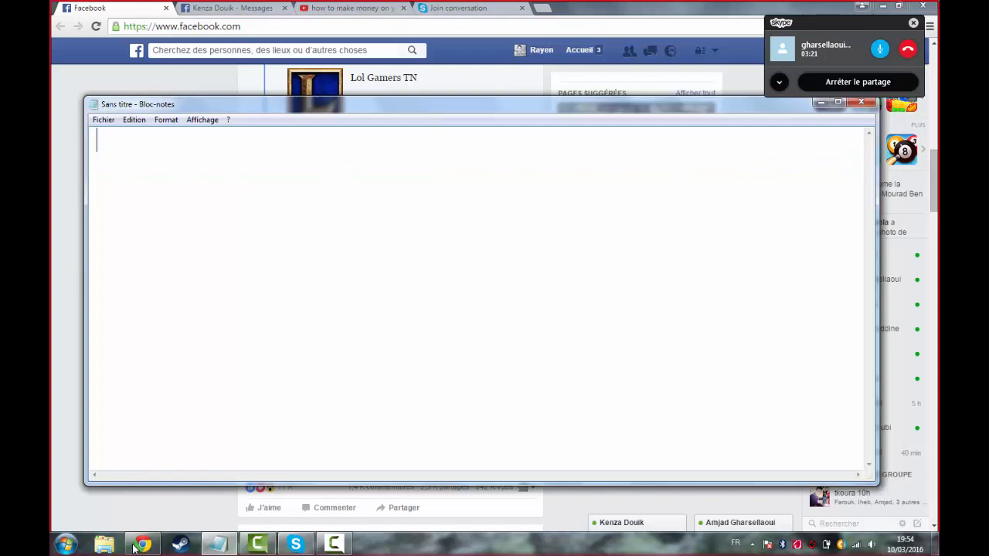
pyautogui.write('you')
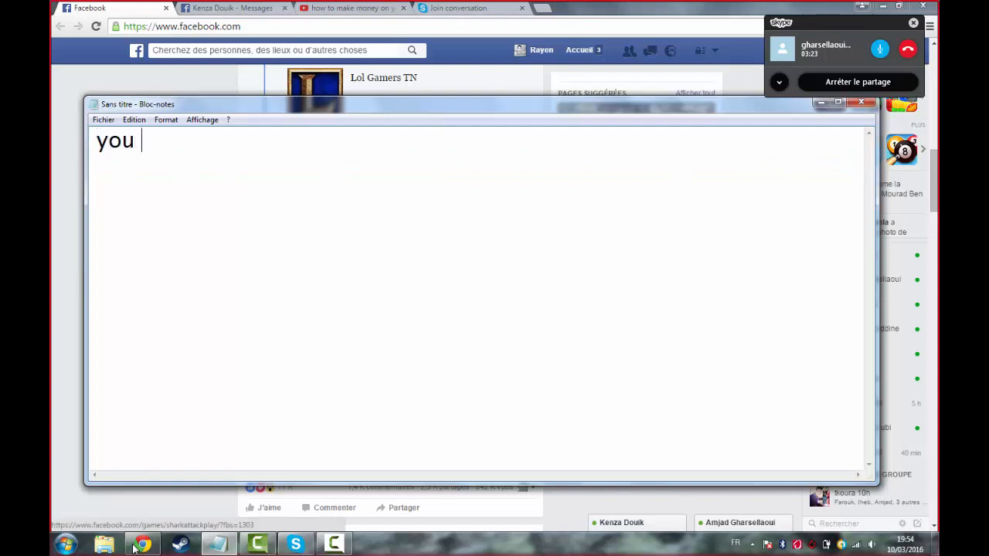
pyautogui.write('open f')
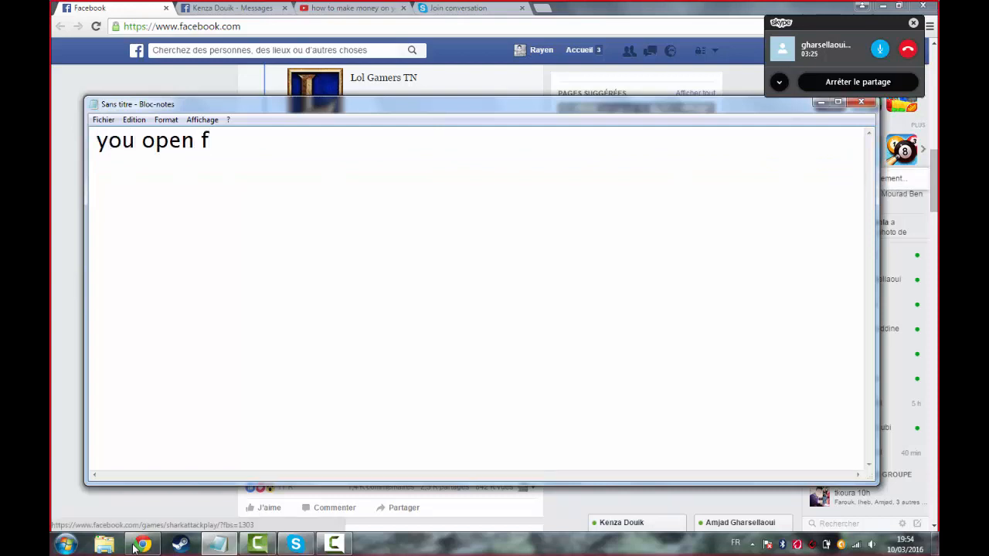
pyautogui.write('acebook')
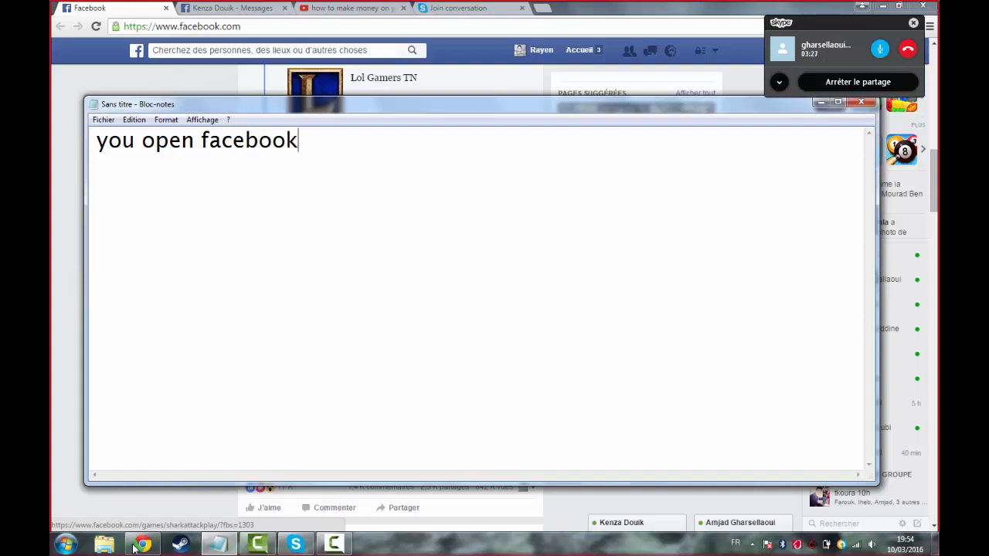
pyautogui.write('and go')
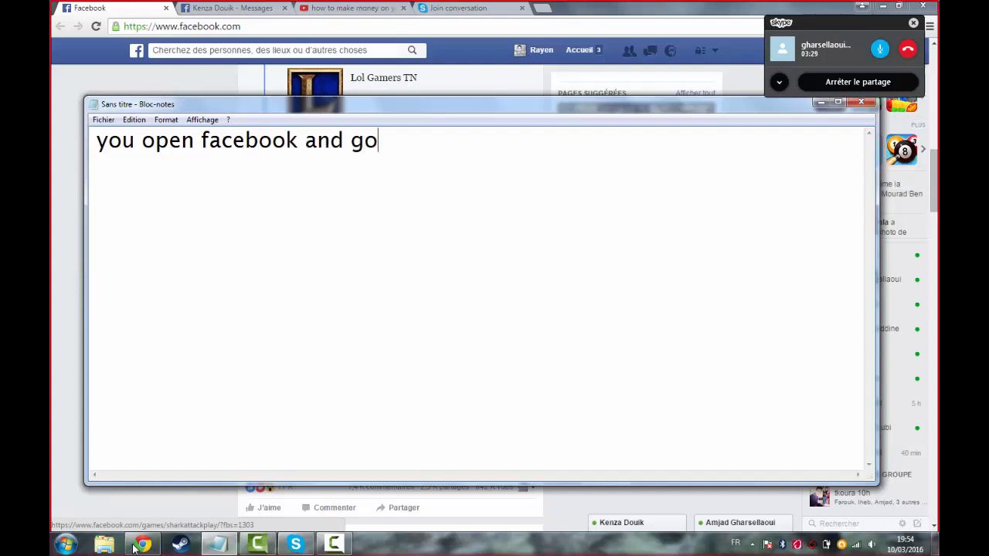
pyautogui.write('t')
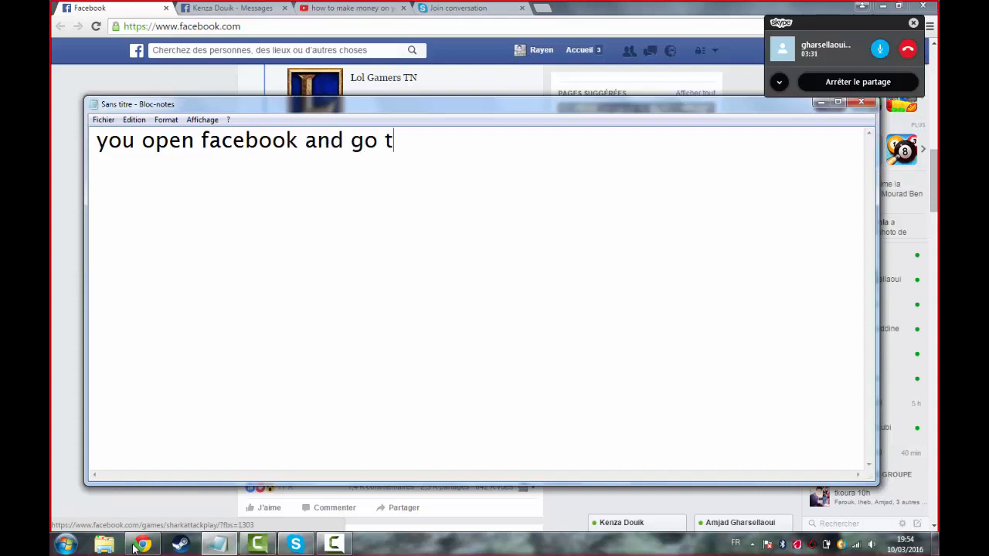
pyautogui.write('in a co')
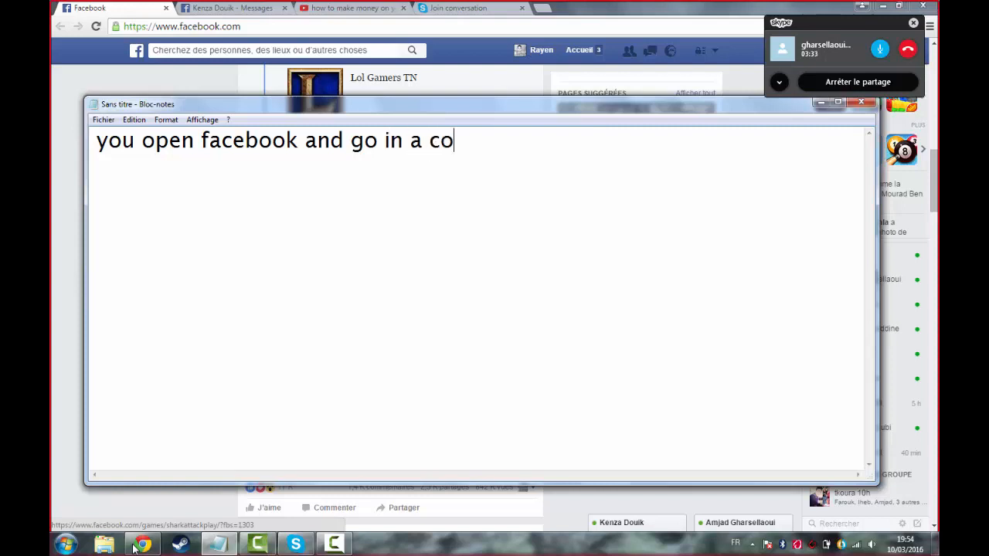
pyautogui.write('ve')
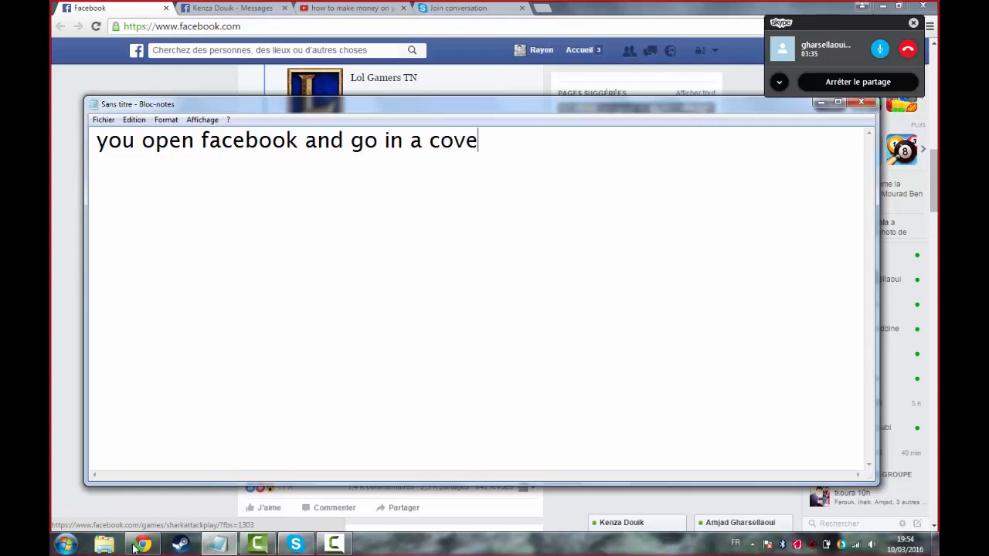
pyautogui.write('rs')
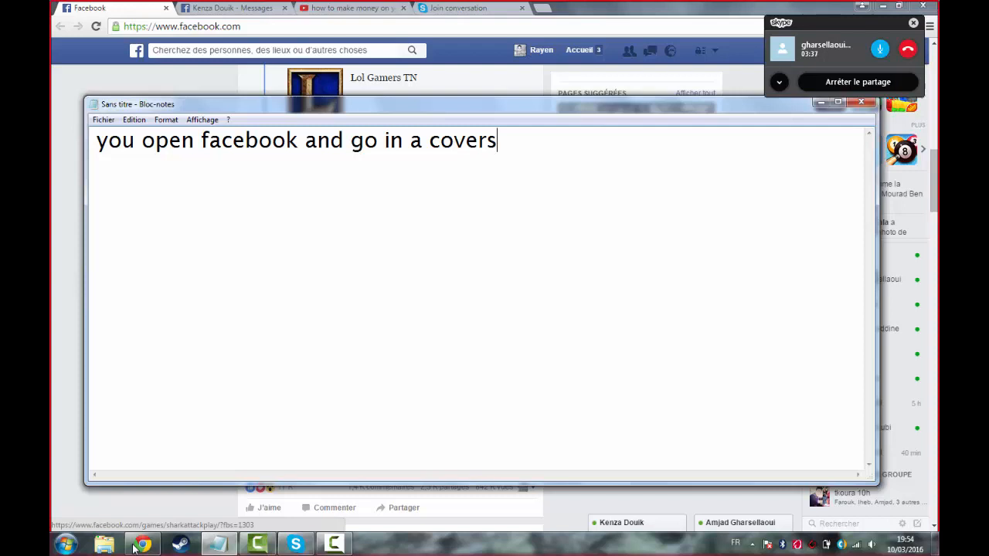
pyautogui.write('ation')
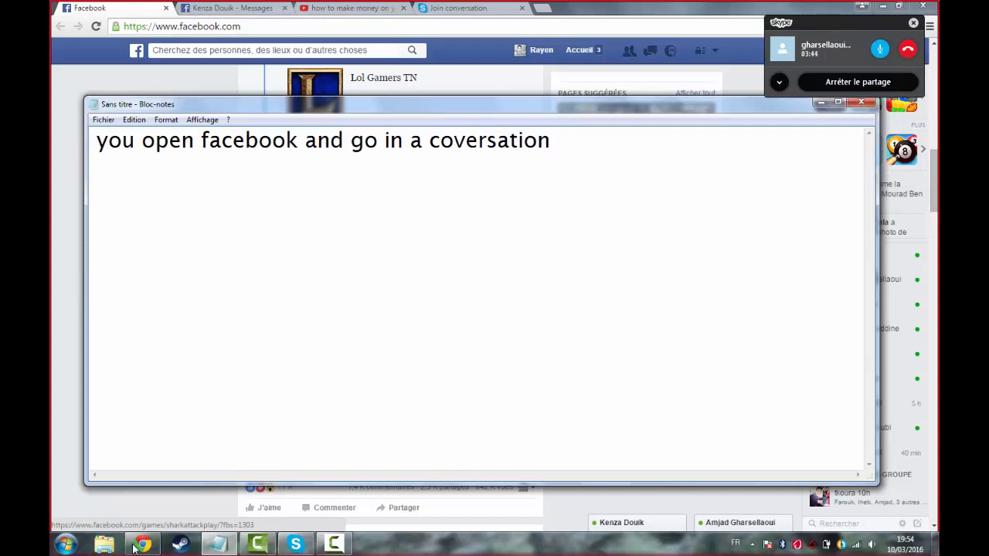
# Step: Switch to Facebook and open a chat conversation with a friend from the sidebar
pyautogui.click(861, 101)
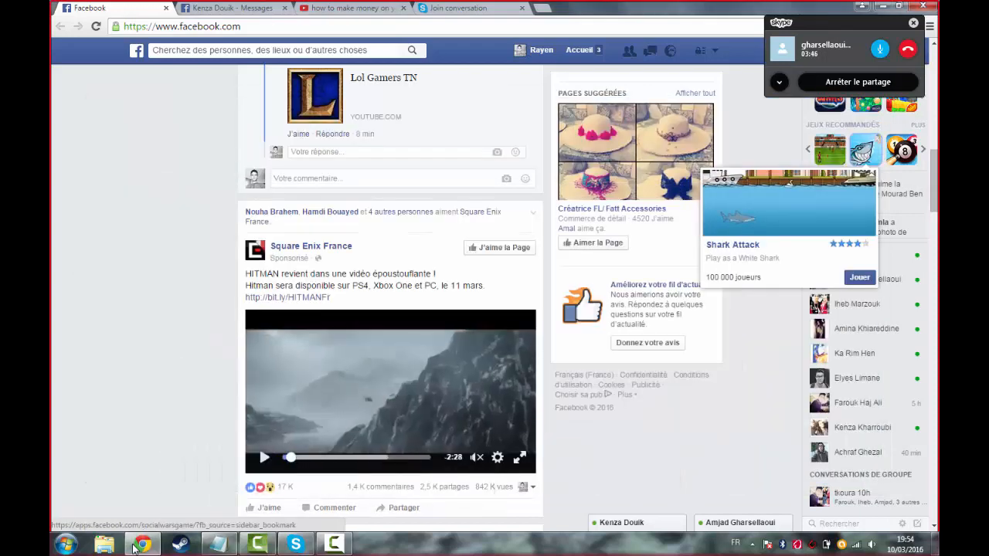
pyautogui.click(742, 523)
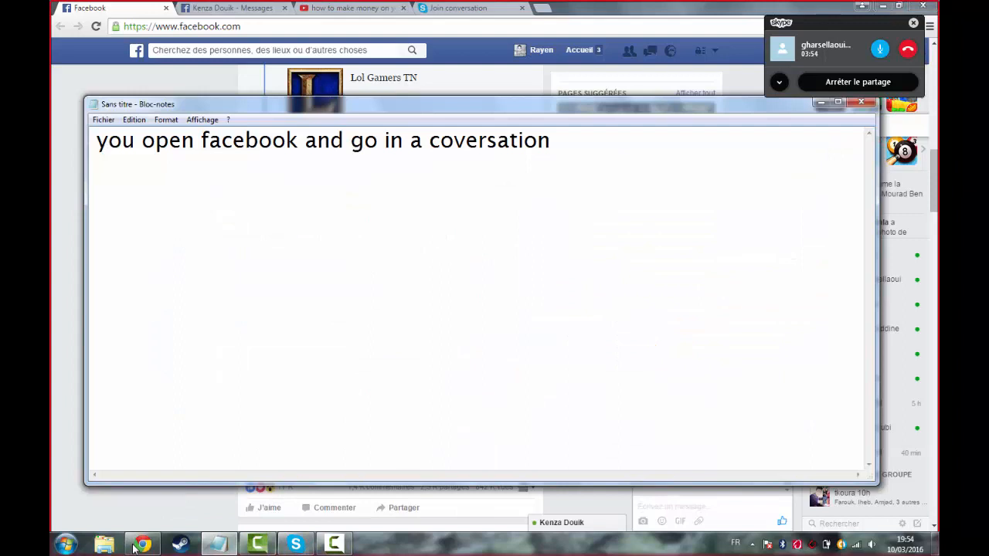
# Step: Add a second note line: 'right click and open inspécter elements'
pyautogui.write('ri')
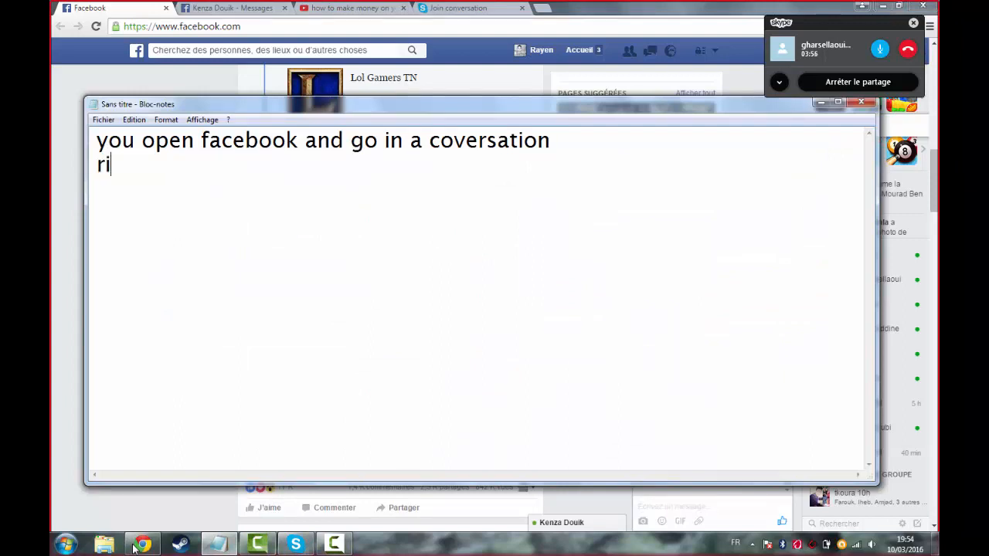
pyautogui.write('ght click')
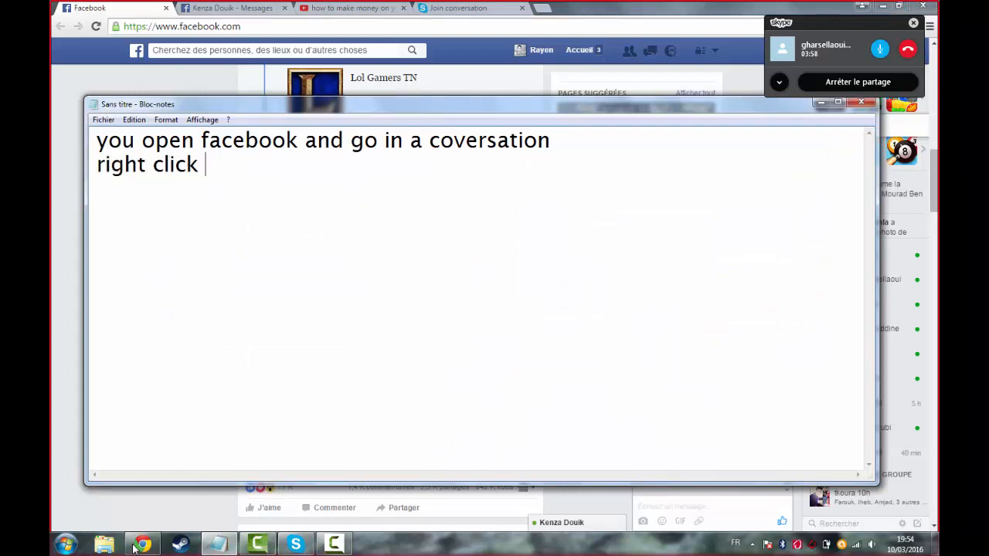
pyautogui.write('and open')
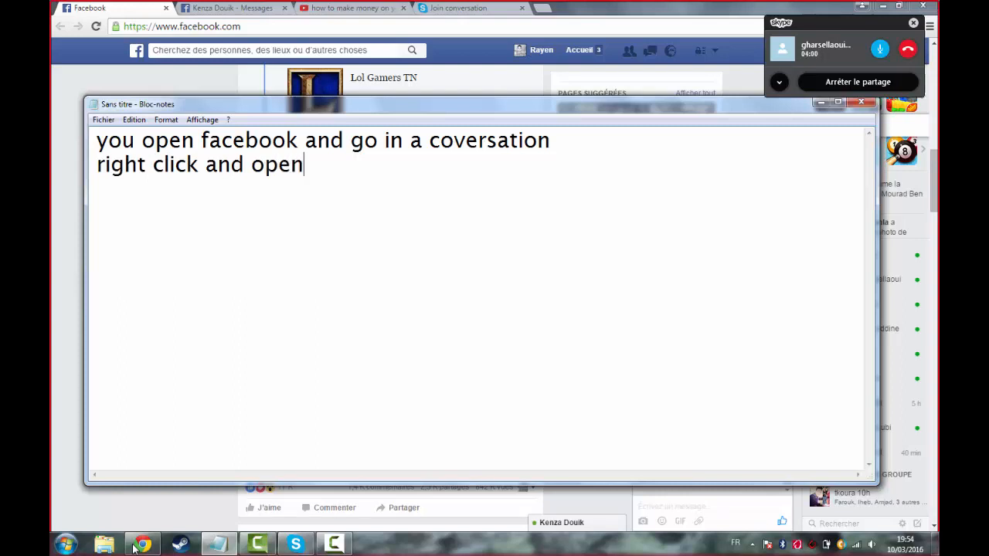
pyautogui.write('inspé')
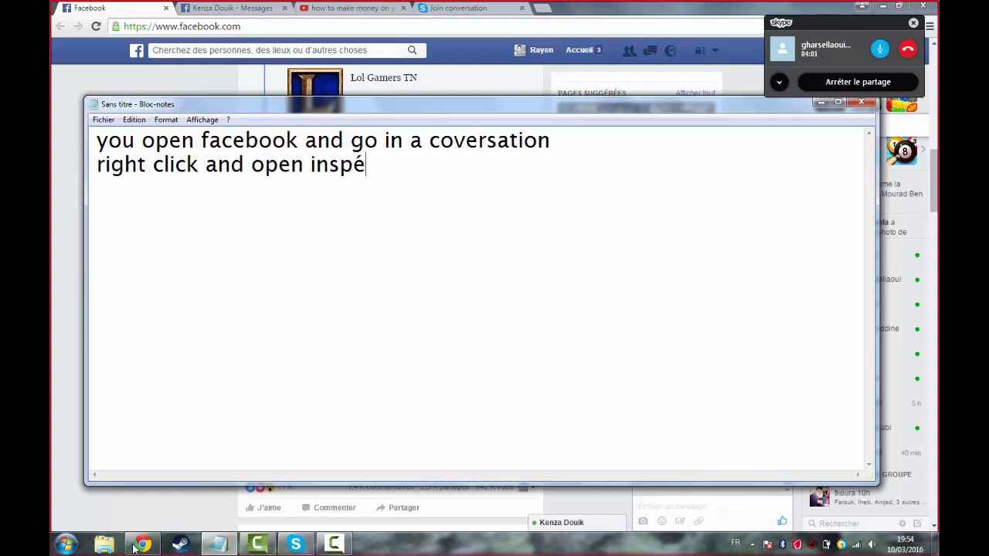
pyautogui.write('cter elemn')
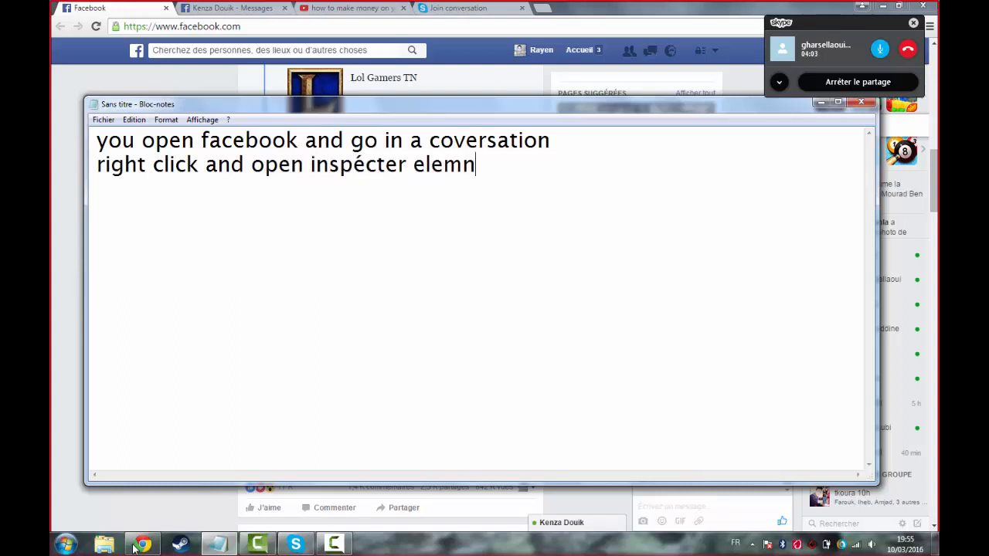
pyautogui.press('Backspace')
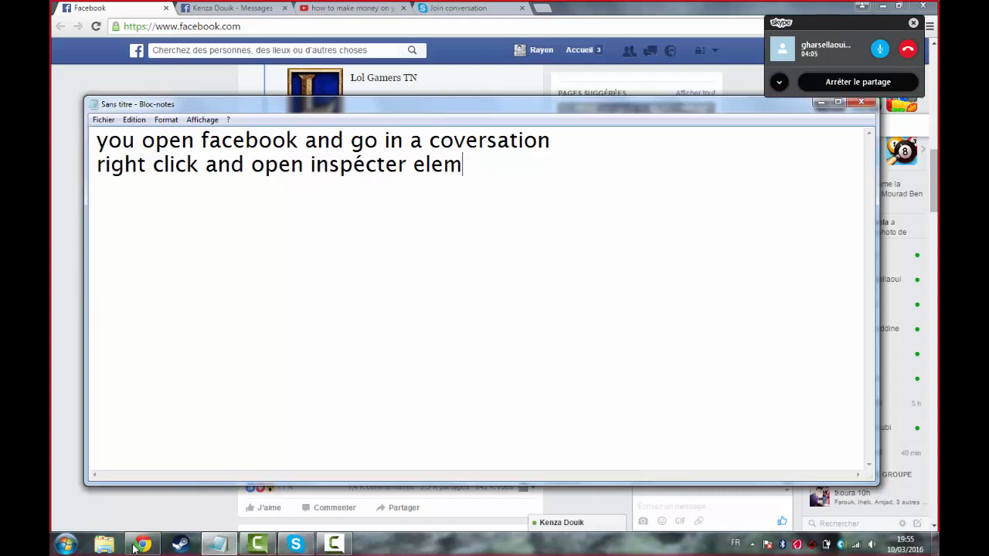
pyautogui.write('ent')
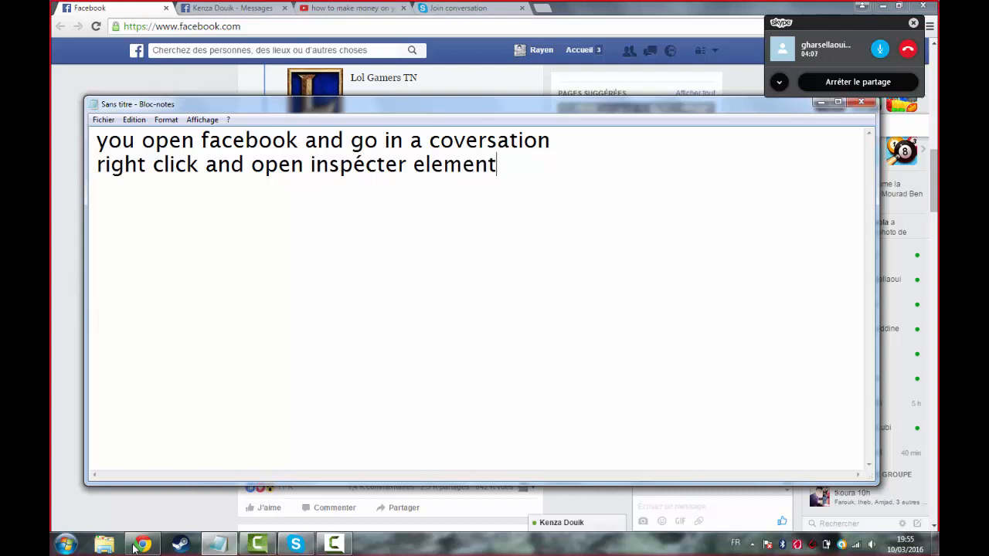
pyautogui.write('s')
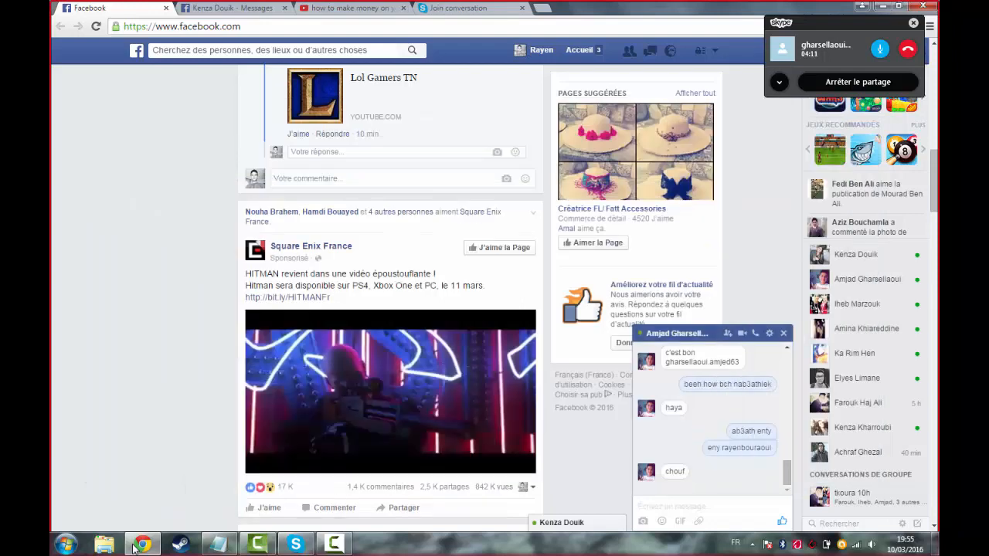
# Step: Inspect the 'chouf' chat message so its element shows in the developer tools
pyautogui.rightClick(675, 471)
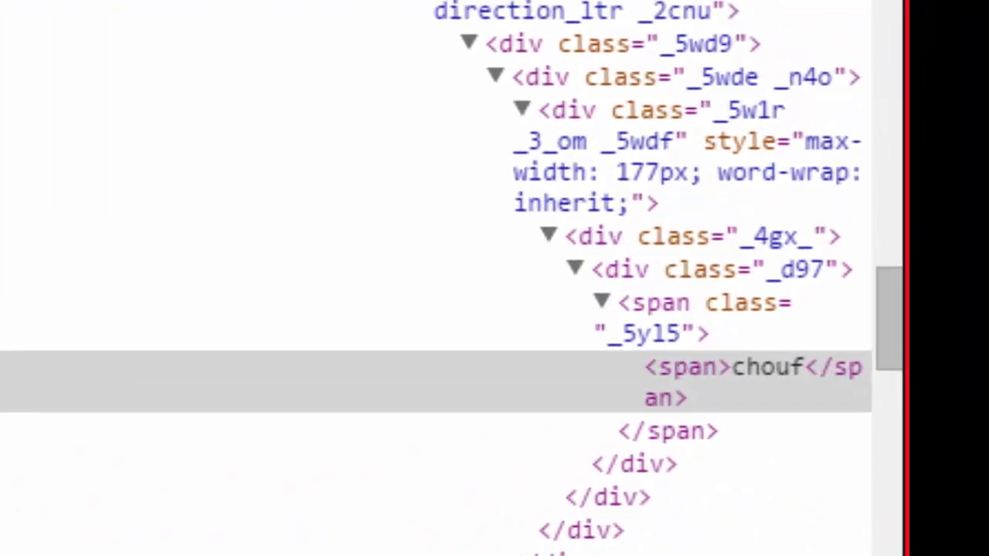
# Step: Edit the 'chouf' message span text to 'balabala' in the Elements panel
pyautogui.doubleClick(766, 367)
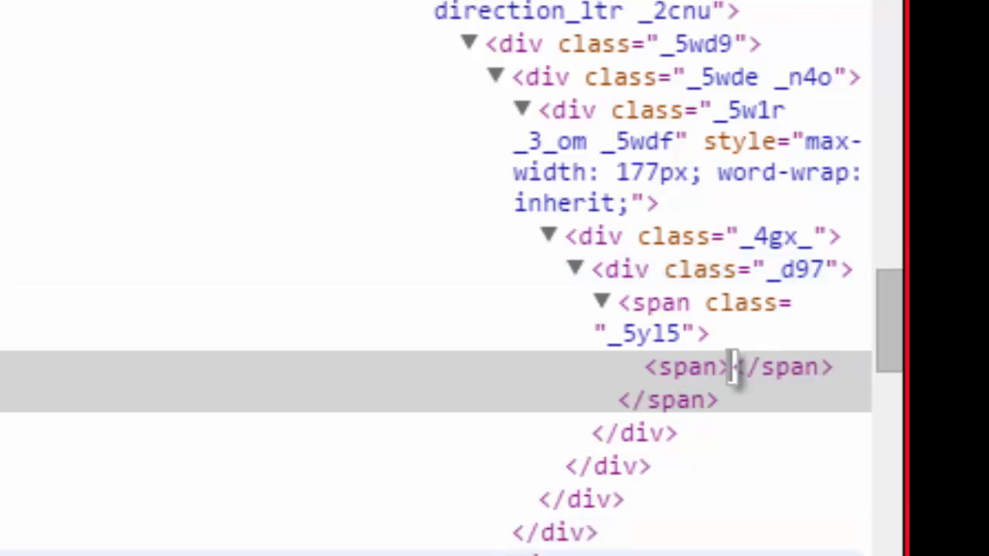
pyautogui.write('bal')
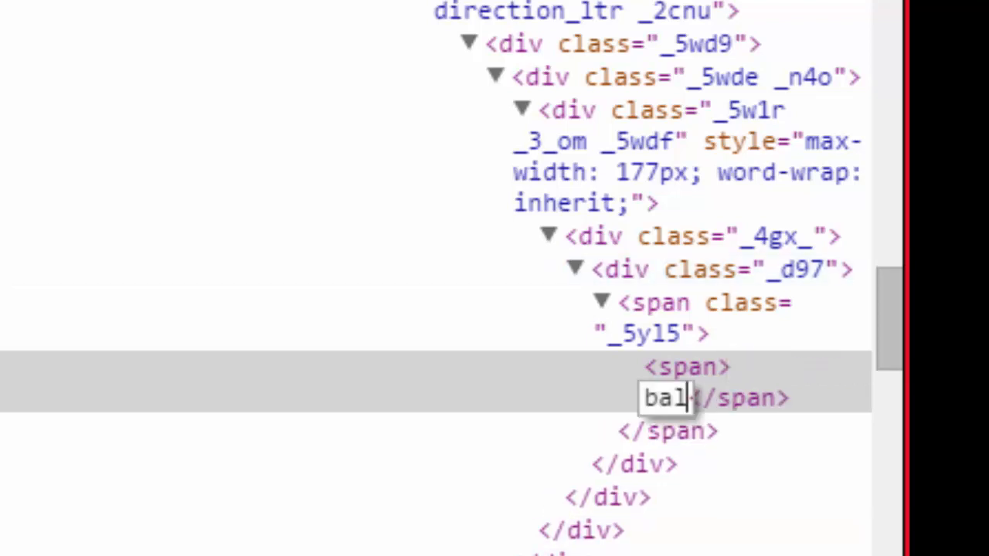
pyautogui.write('abala')
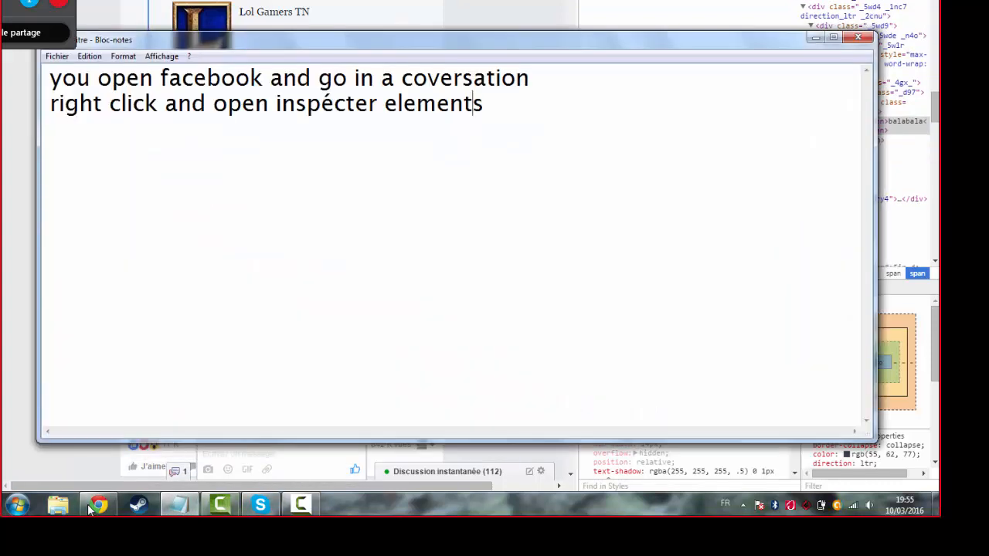
# Step: Add a third note line: 'and you the message is edited :D'
pyautogui.write('an')
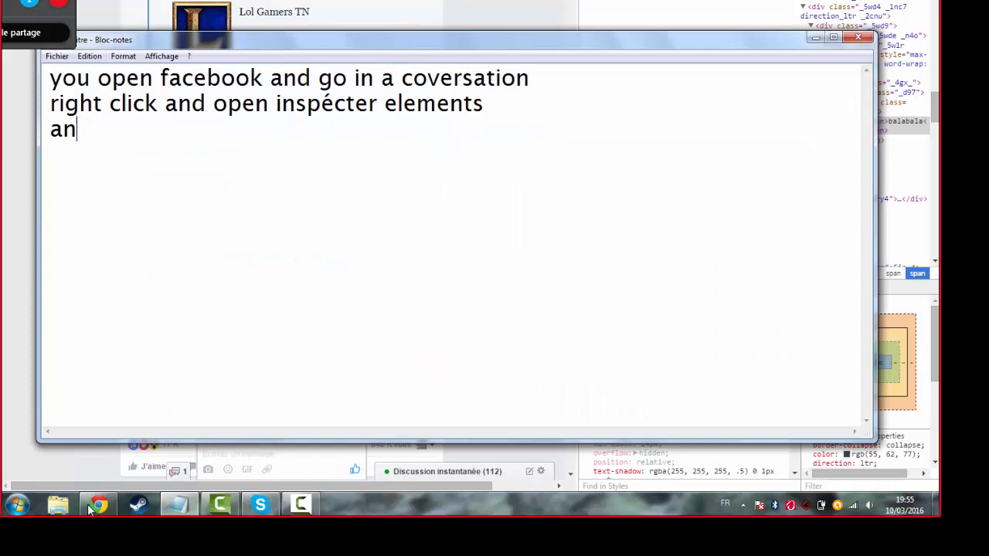
pyautogui.write('d you')
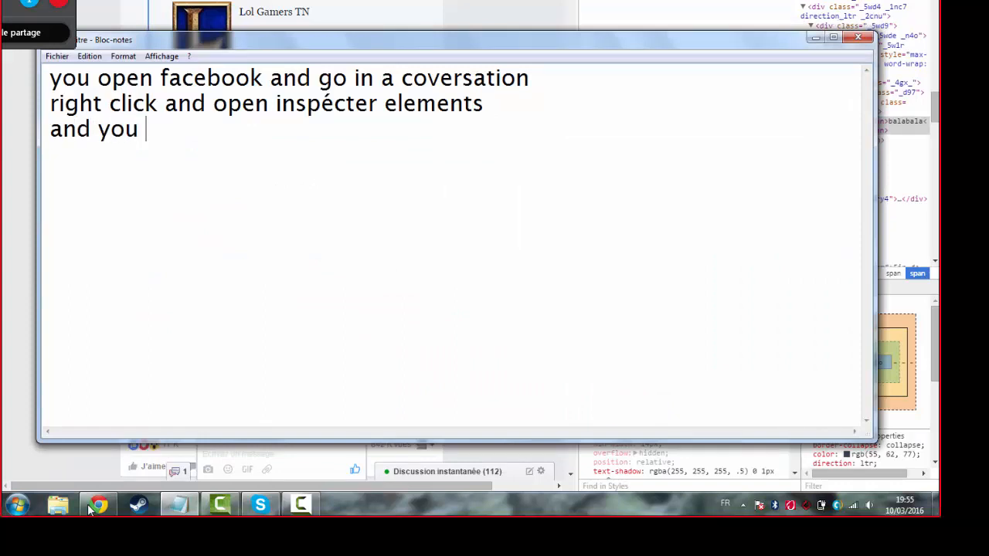
pyautogui.write('in')
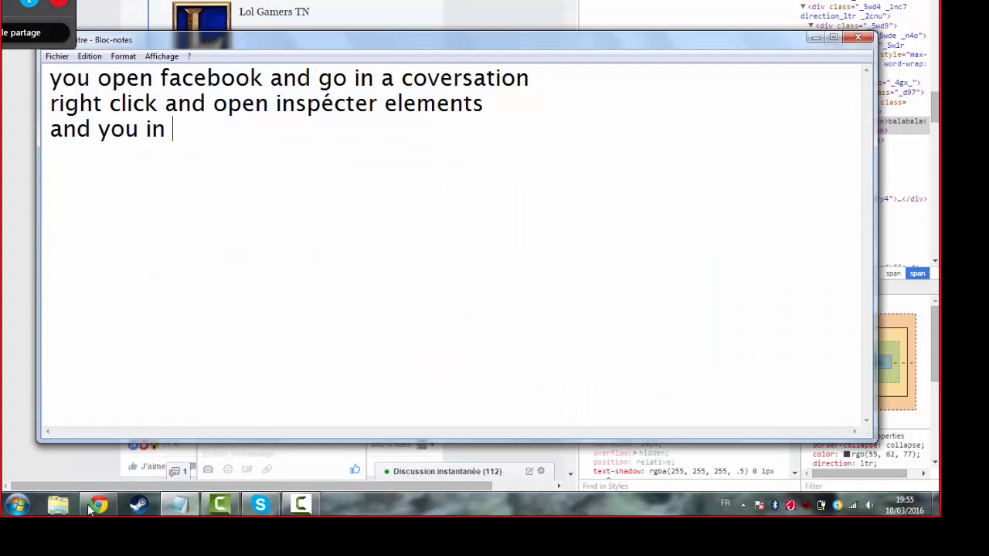
pyautogui.press('BackSpace')
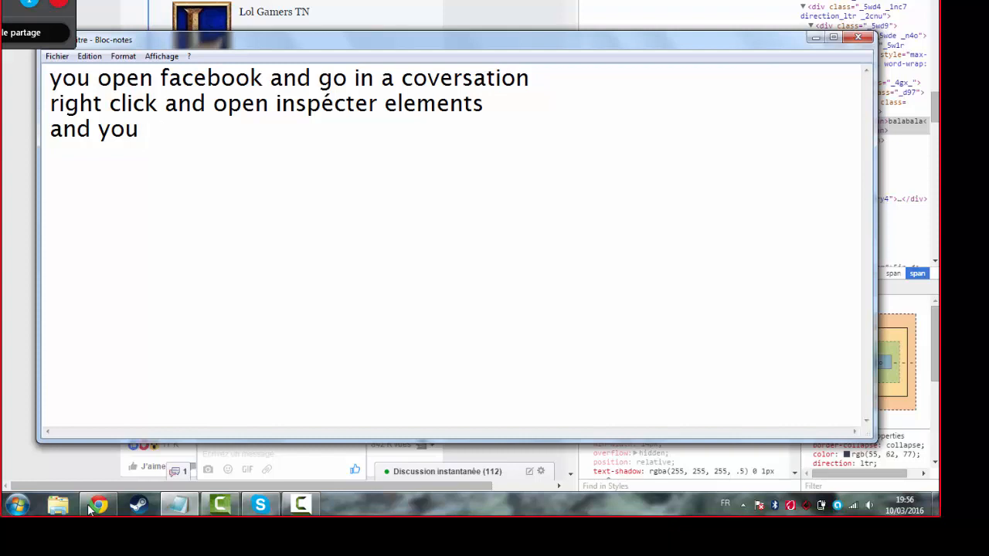
pyautogui.write('the m')
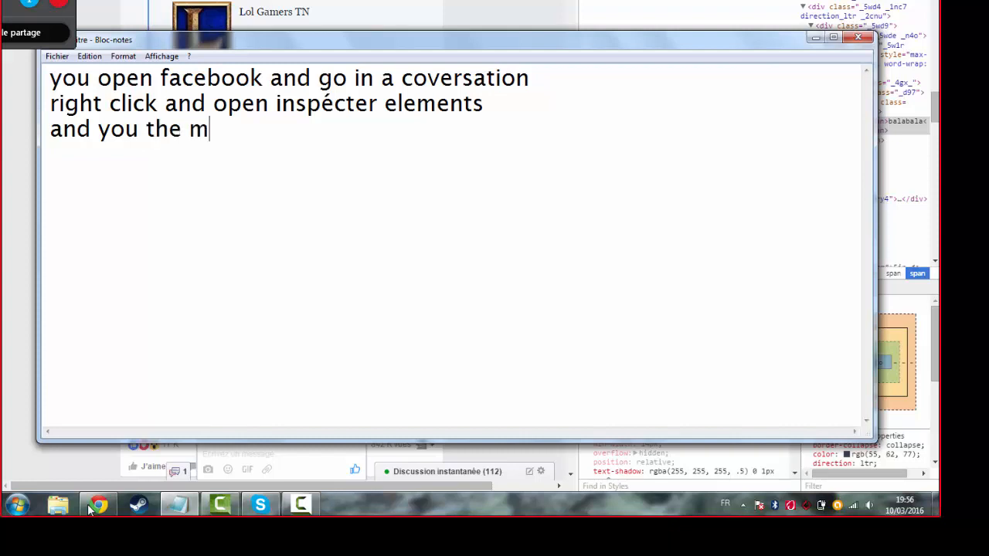
pyautogui.write('essage is')
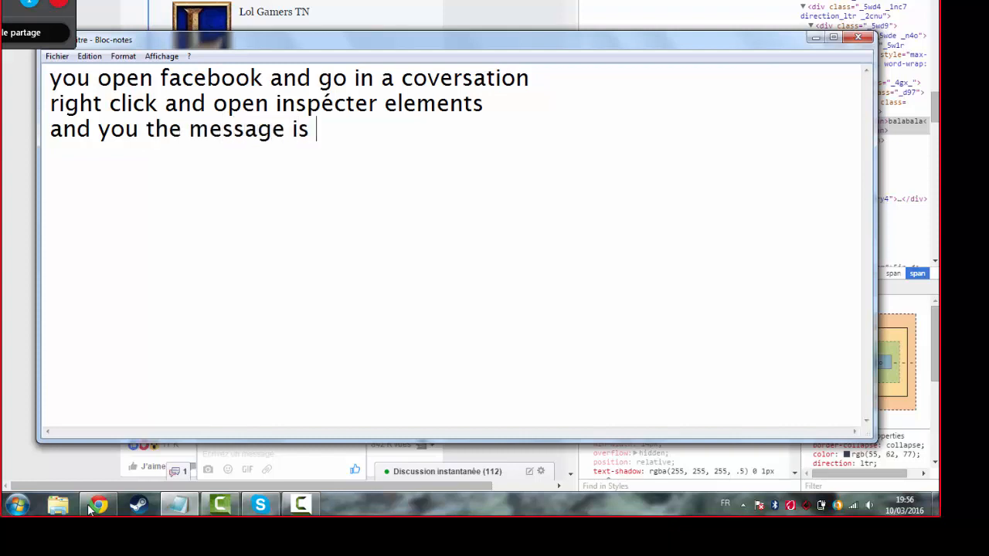
pyautogui.write('edited')
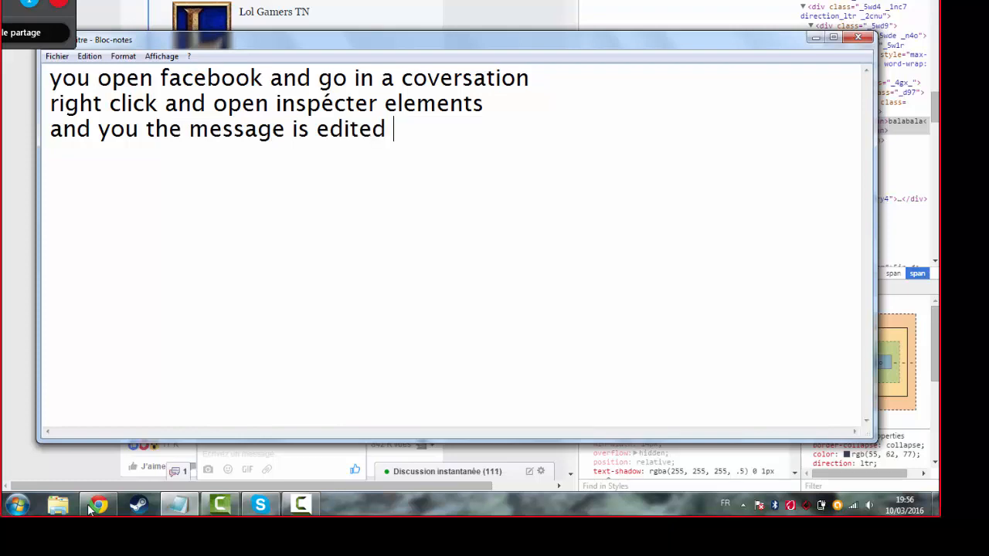
pyautogui.write(':D')
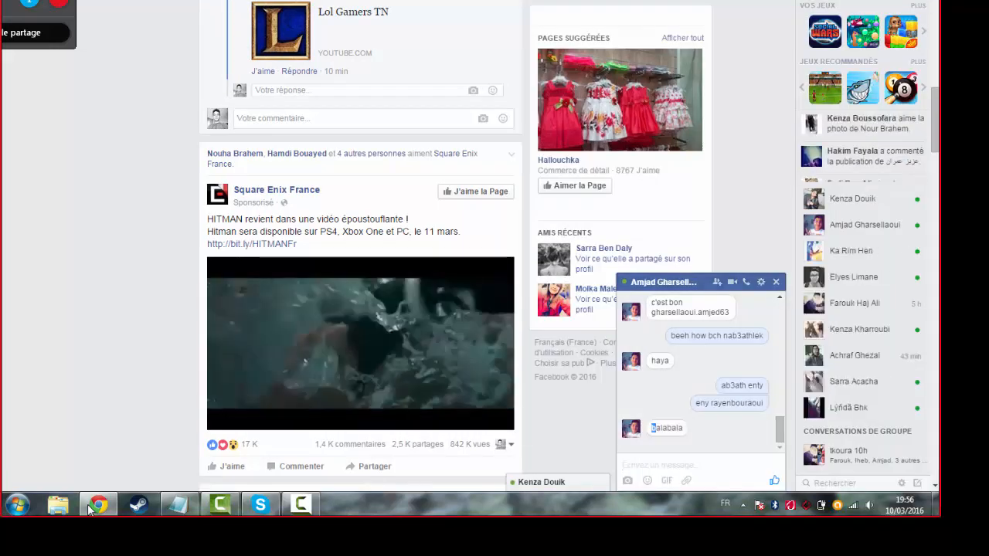
# Step: Show the chat now reading 'balabala', then return to the Notepad notes
pyautogui.click(359, 344)
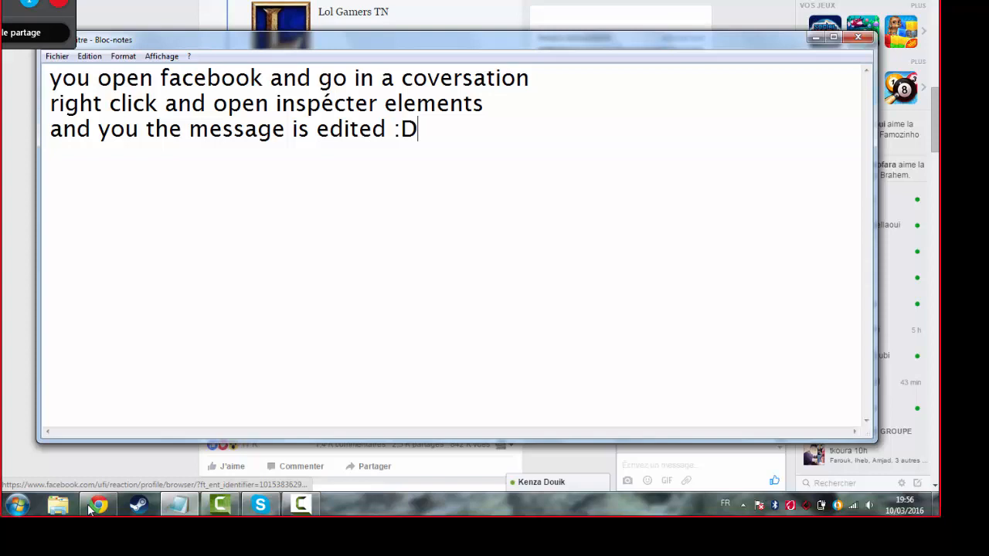
# Step: Select all three instruction lines in Notepad and delete them
pyautogui.press('ctrl+a')
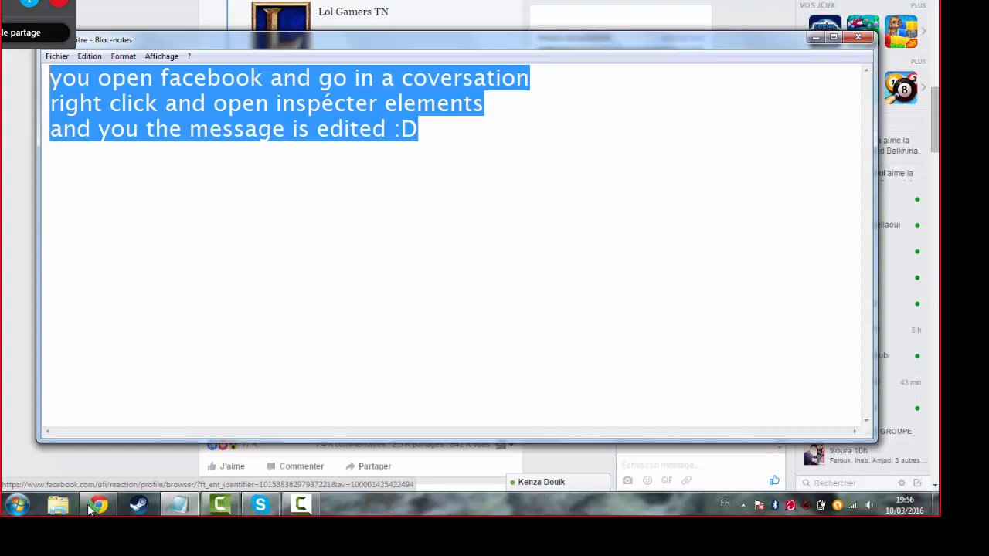
pyautogui.press('Delete')
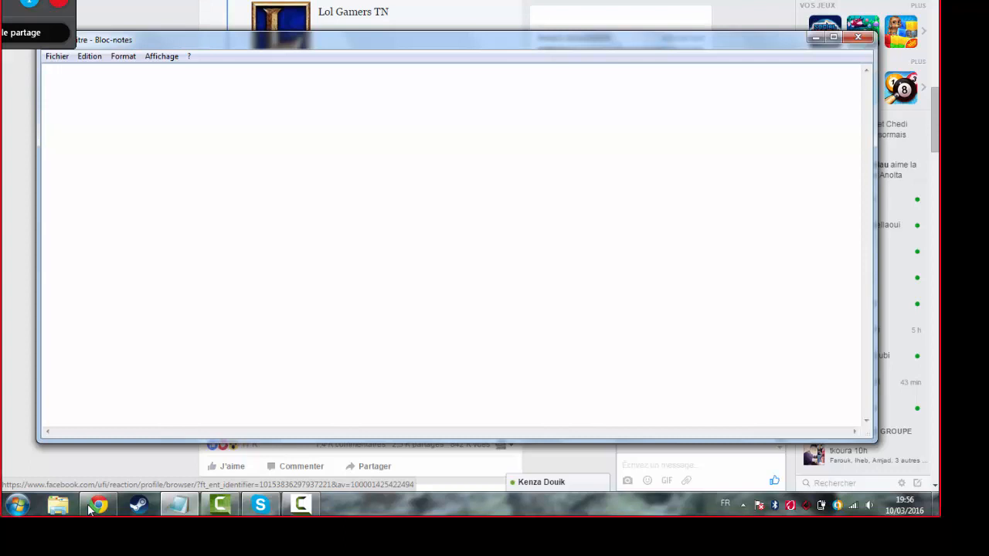
# Step: Write 'thanks for watching the video and don't forget to subscribe and like for more videos :DD'
pyautogui.write('tha')
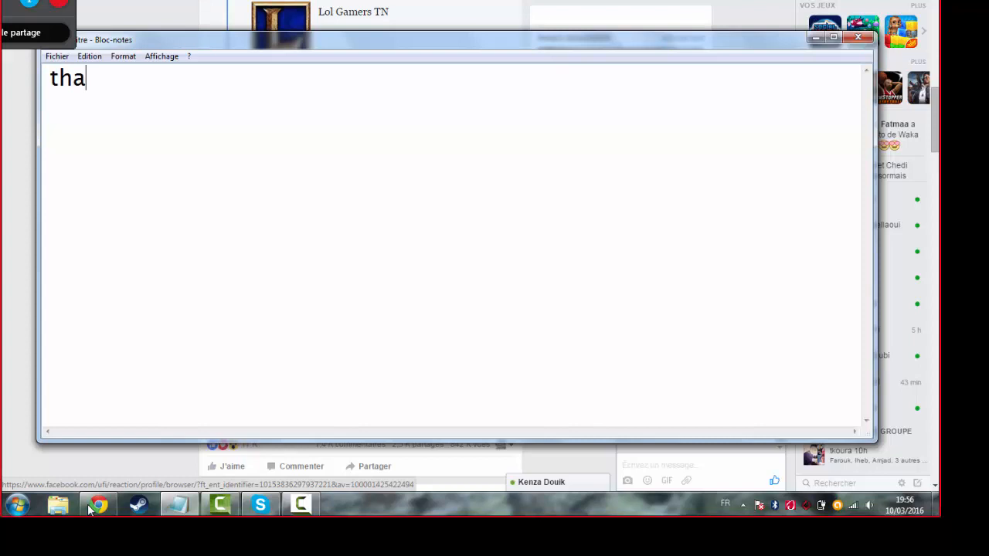
pyautogui.write('nks for')
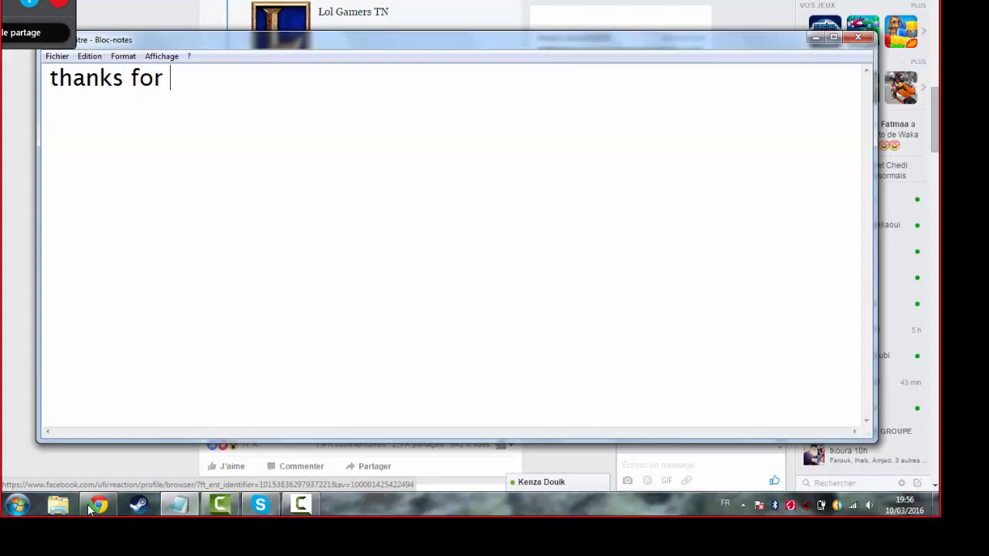
pyautogui.write('watching')
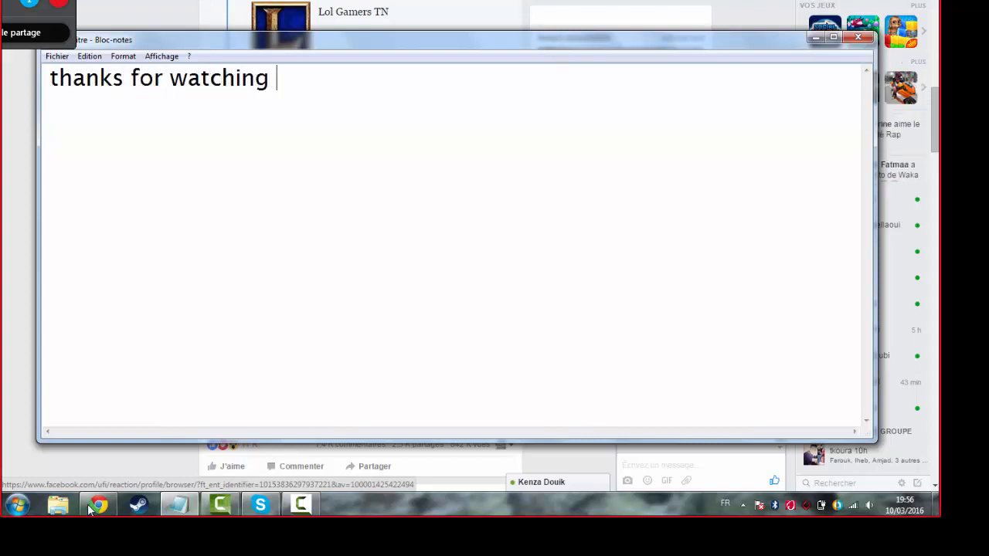
pyautogui.write('the vid')
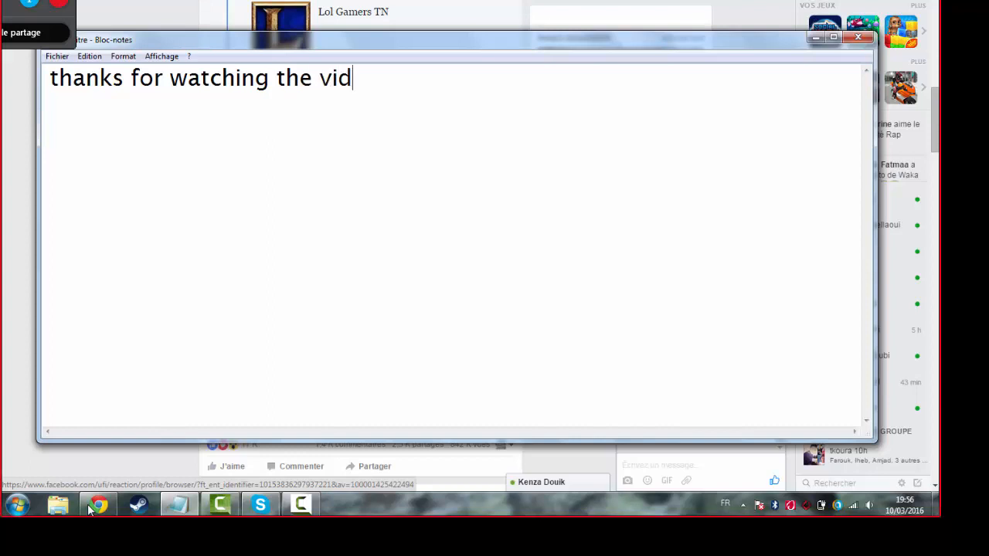
pyautogui.write('eo and do')
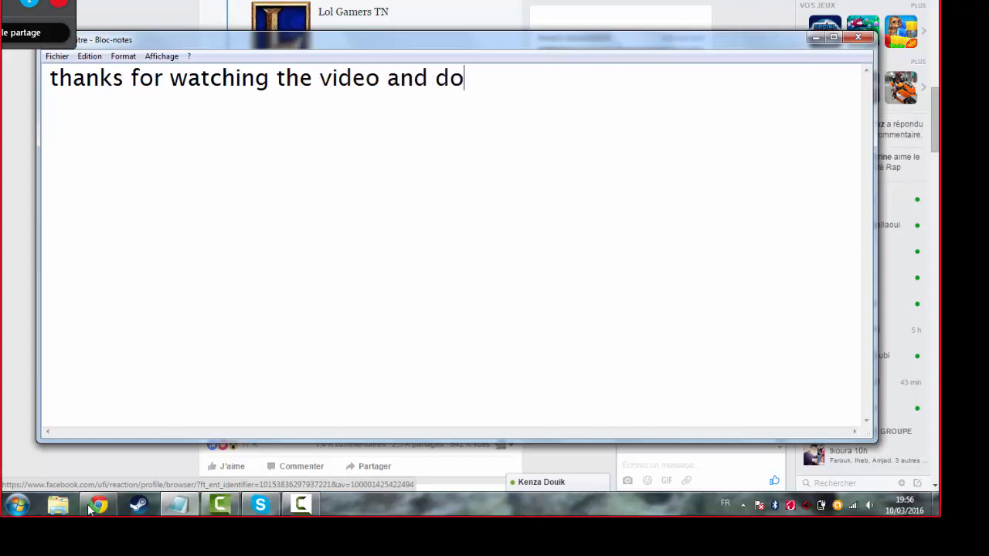
pyautogui.write("n't forget")
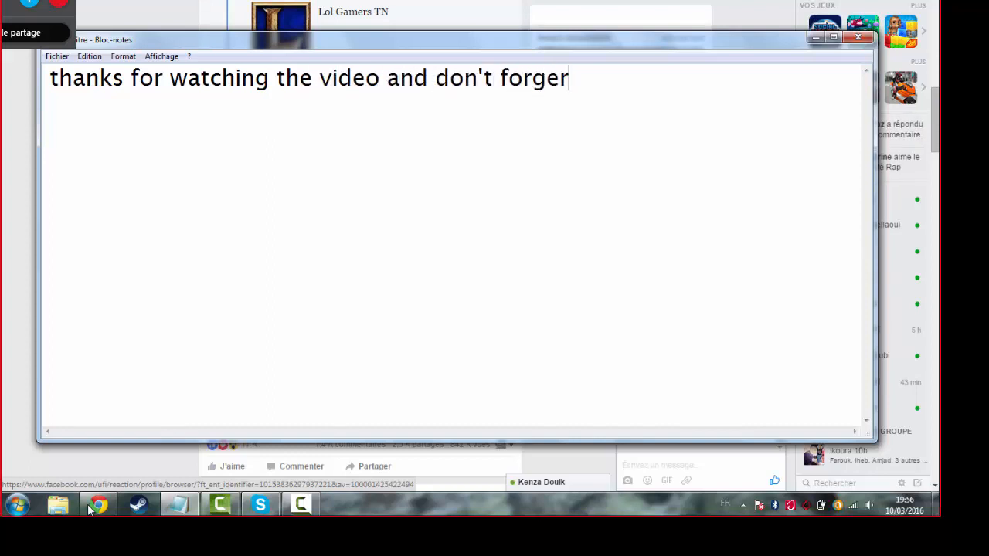
pyautogui.write('to subs')
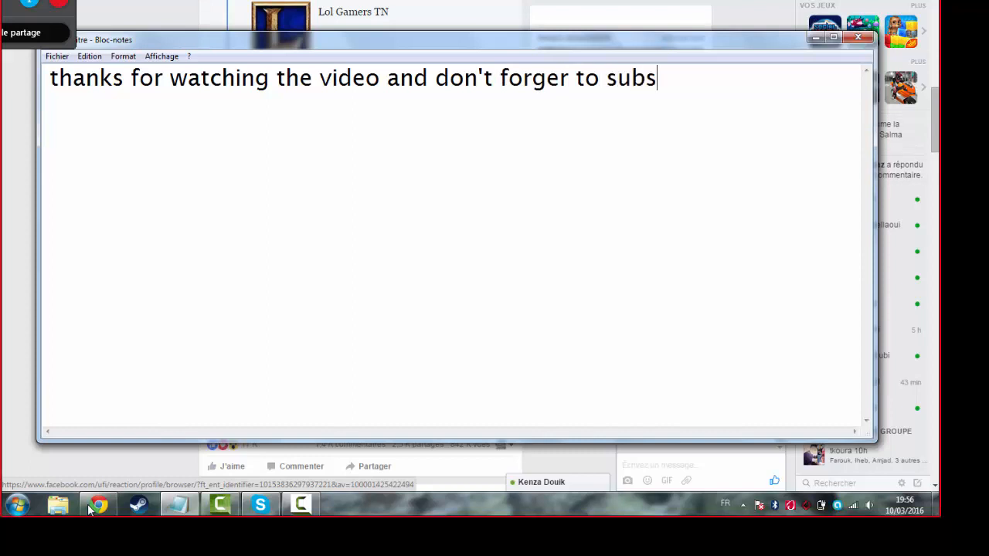
pyautogui.write('c')
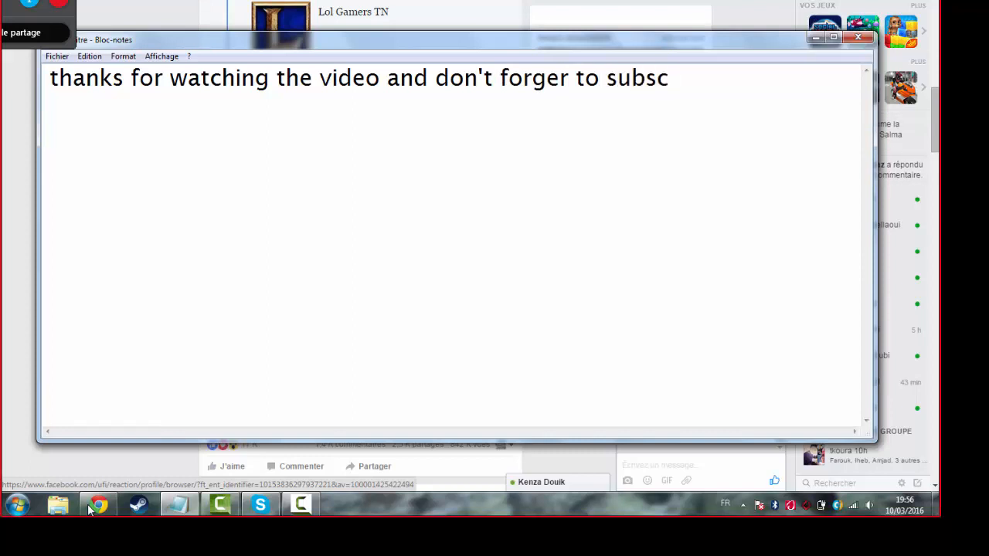
pyautogui.write('ribe and')
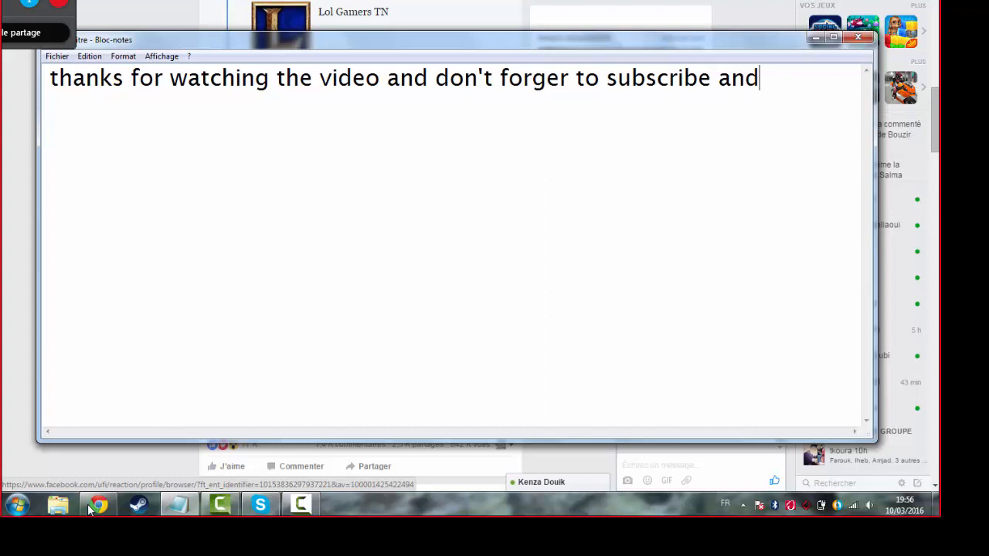
pyautogui.write('like for')
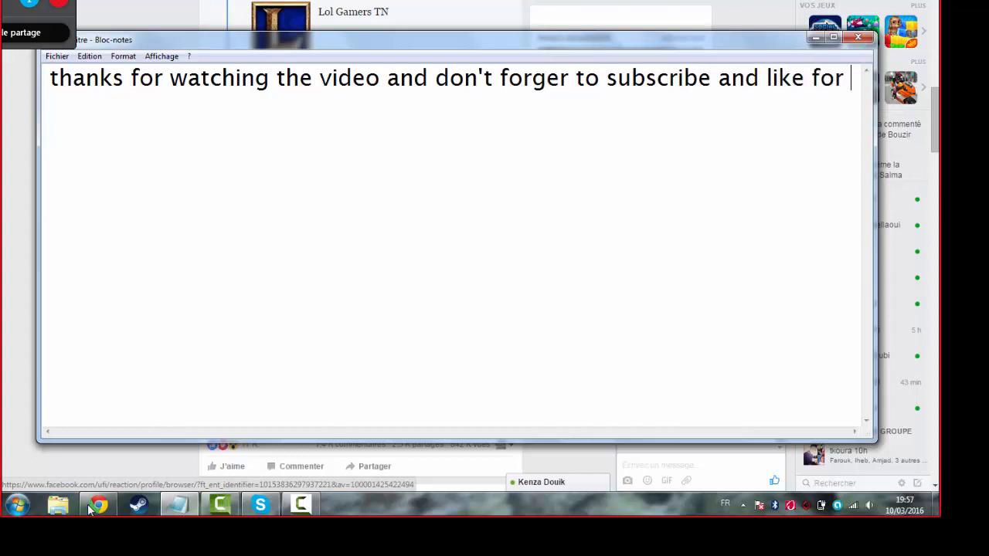
pyautogui.write('more video')
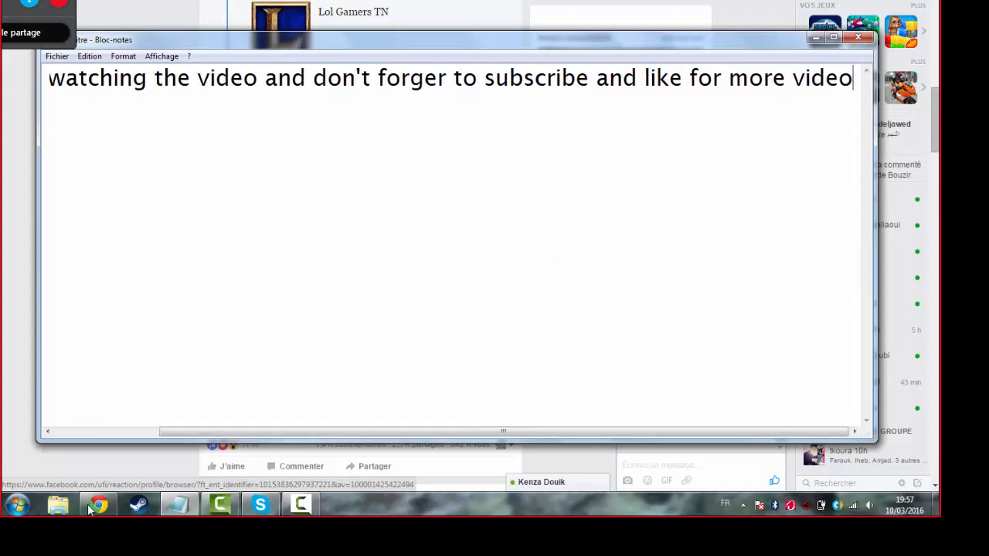
pyautogui.write('s :DD')
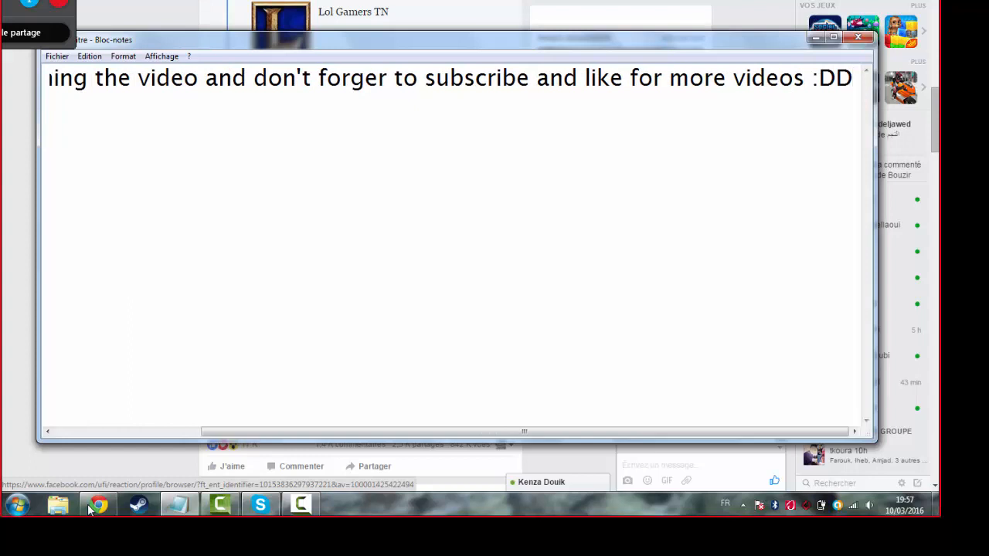